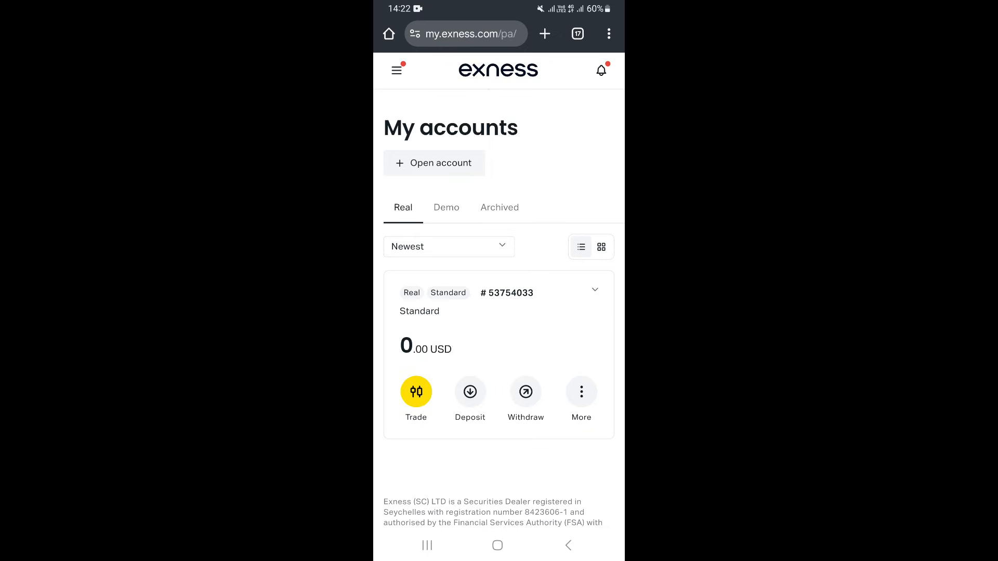
Bring up the site's main navigation menu from the My accounts page.
left_click(397, 70)
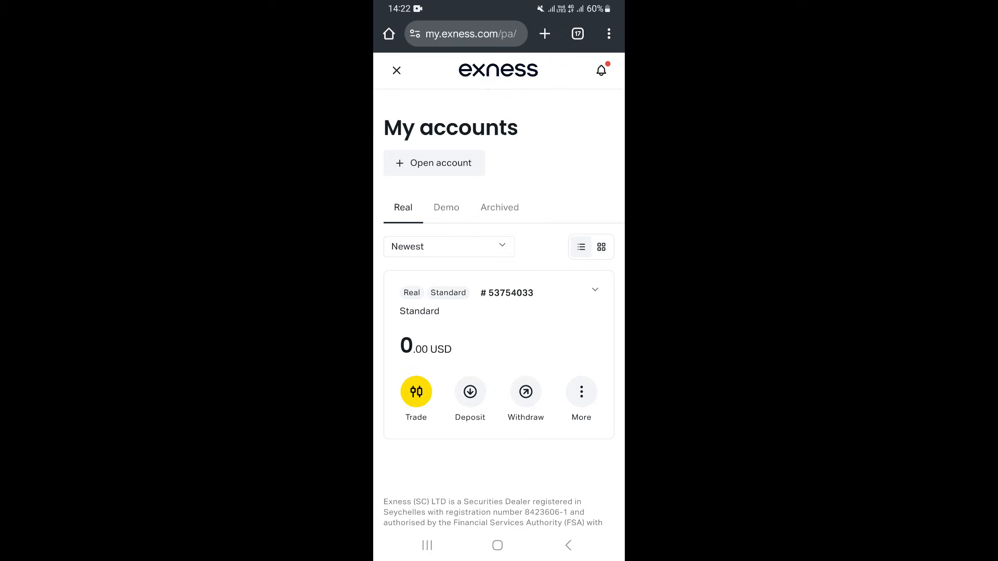
Expand Exness Products in the side menu and go to the Partnership dashboard.
left_click(396, 69)
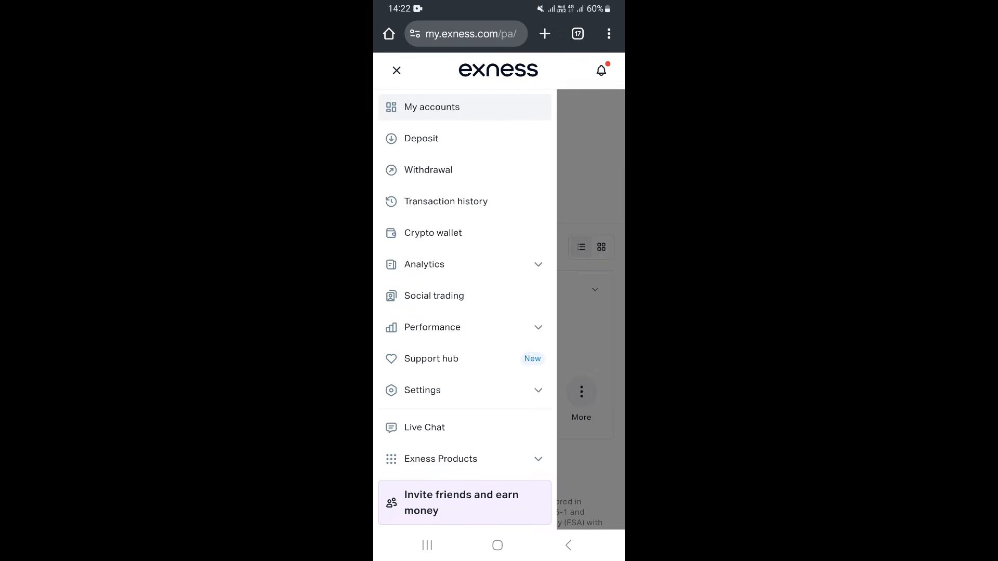
scroll("down", 3)
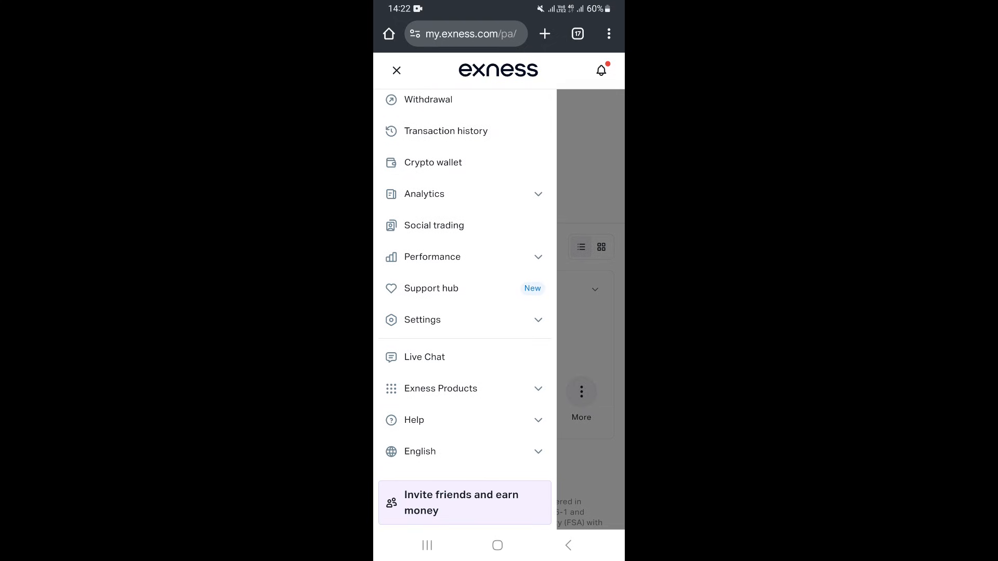
left_click(440, 387)
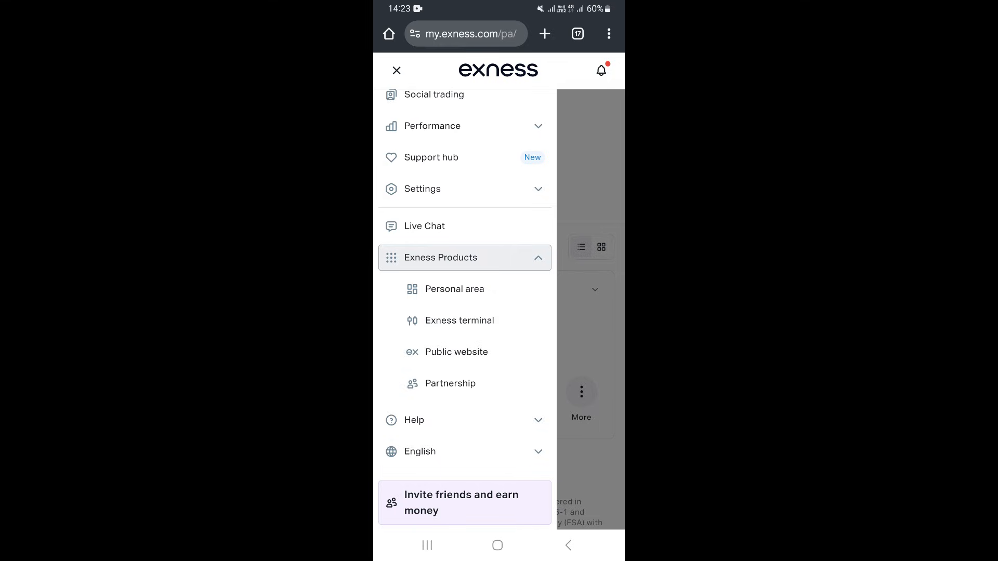
left_click(450, 383)
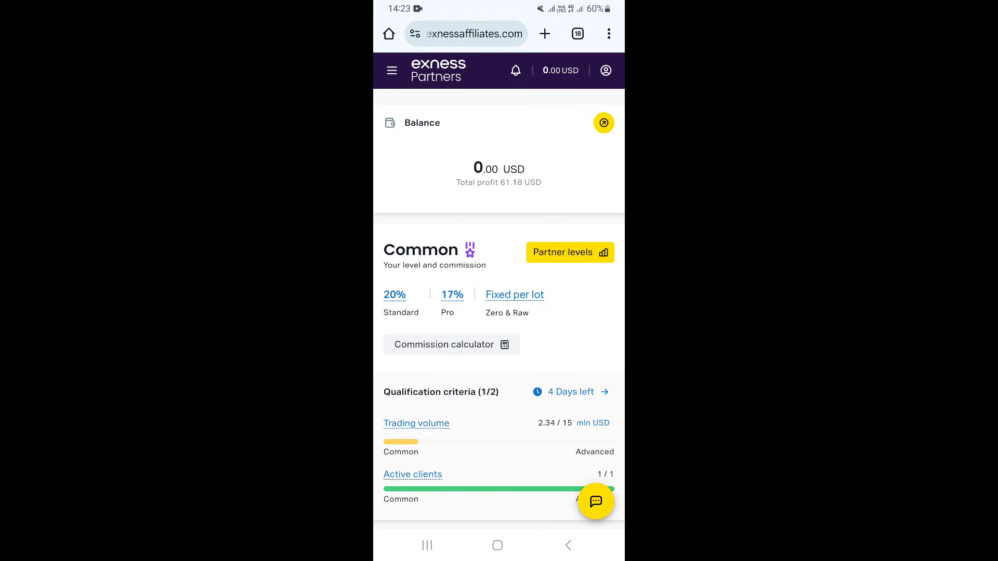
Scroll the Partners dashboard until the Your Partner Link card with share and QR options is visible.
scroll("up", 3)
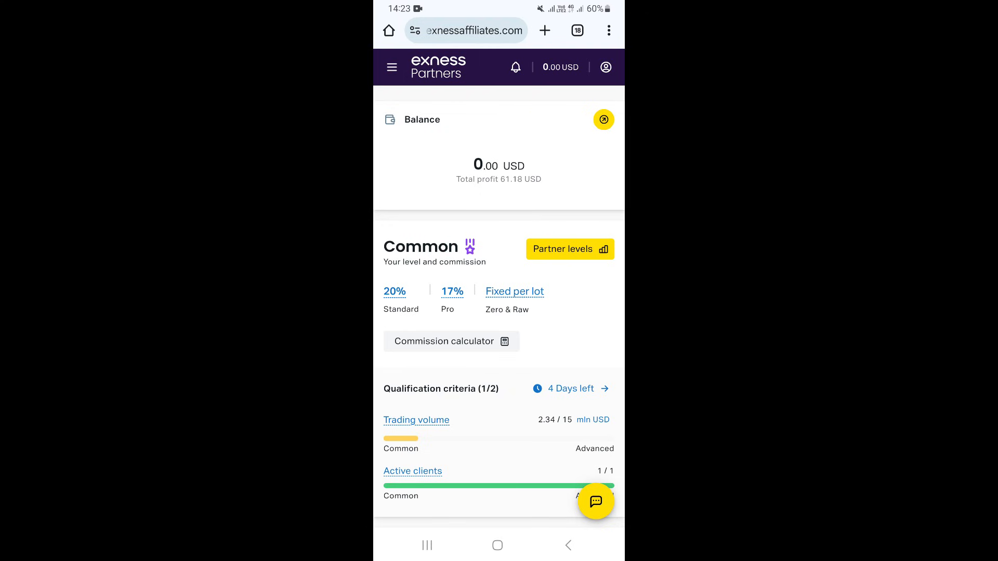
scroll("down", 3)
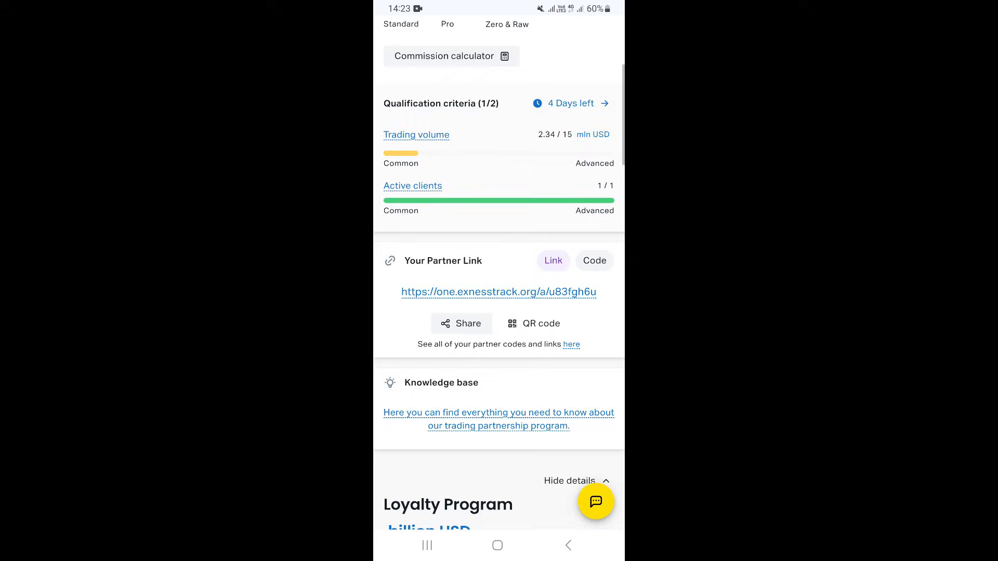
scroll("up", 3)
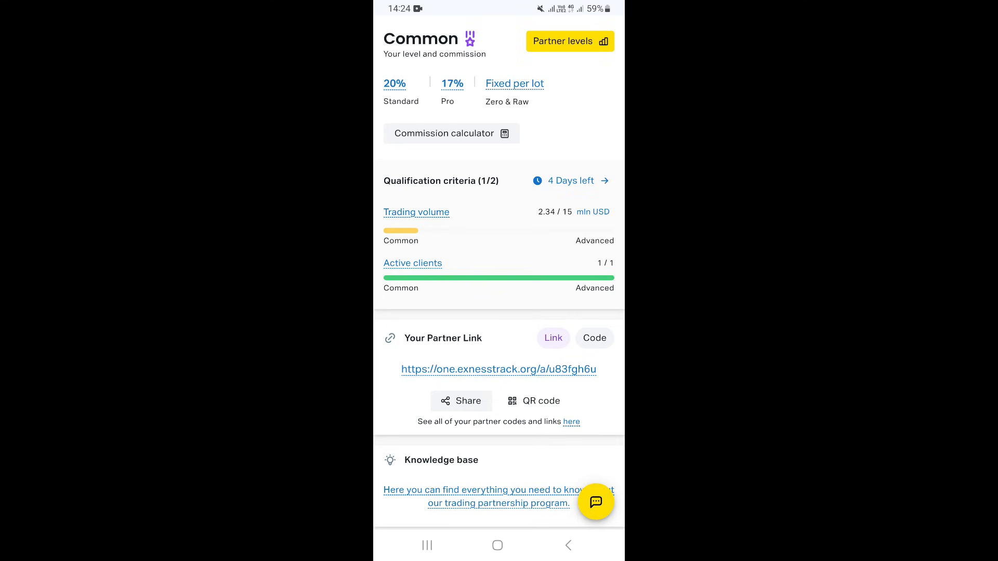
left_click(460, 401)
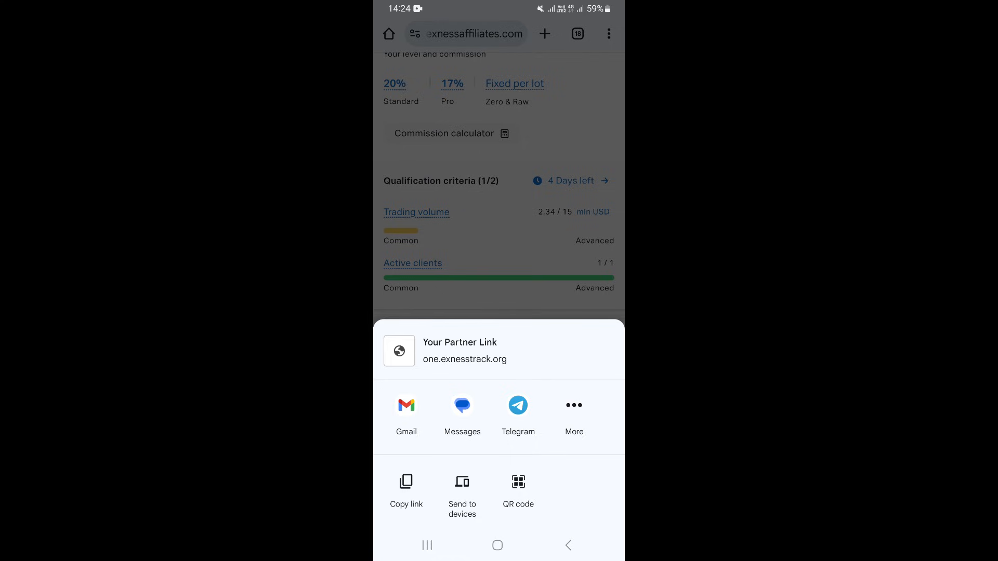
left_click(407, 489)
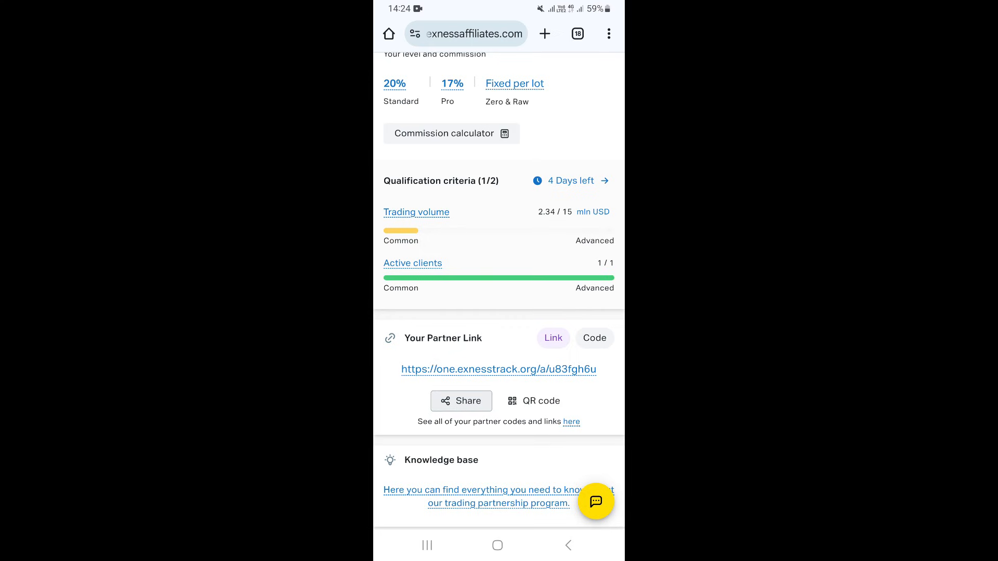
scroll("up", 3)
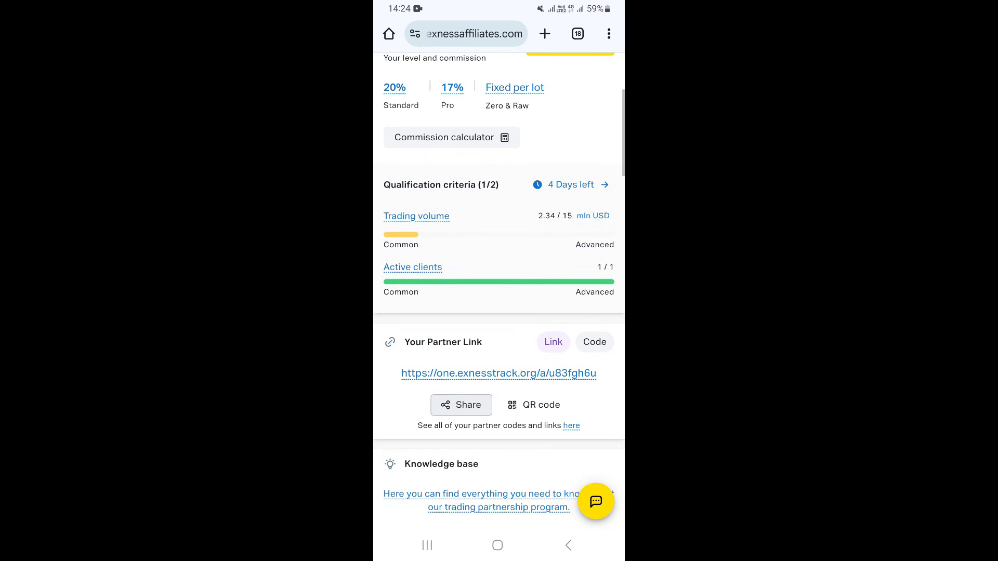
scroll("down", 3)
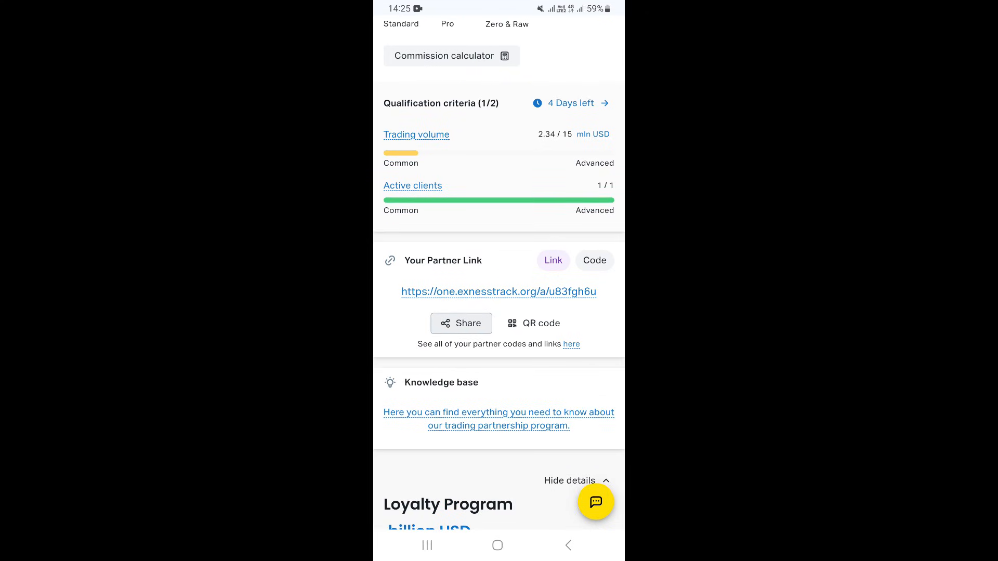